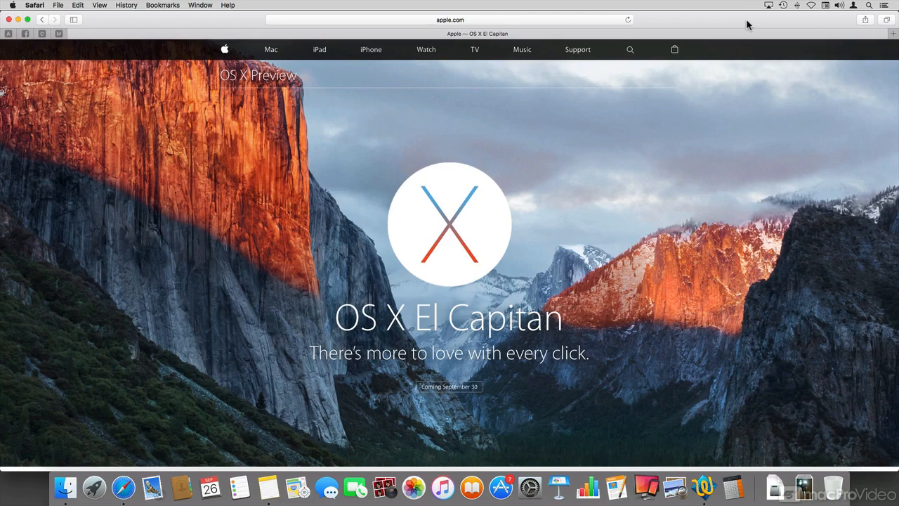
pyautogui.moveTo(747, 26)
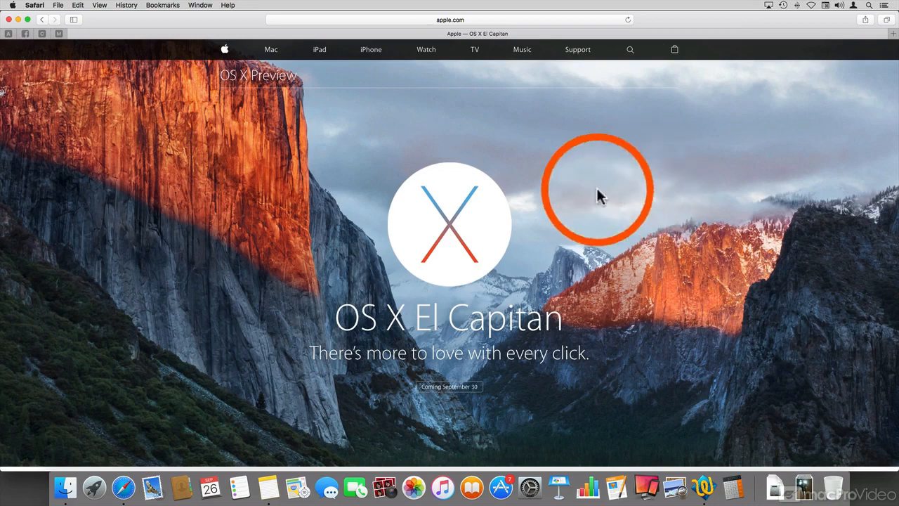
pyautogui.moveTo(611, 190)
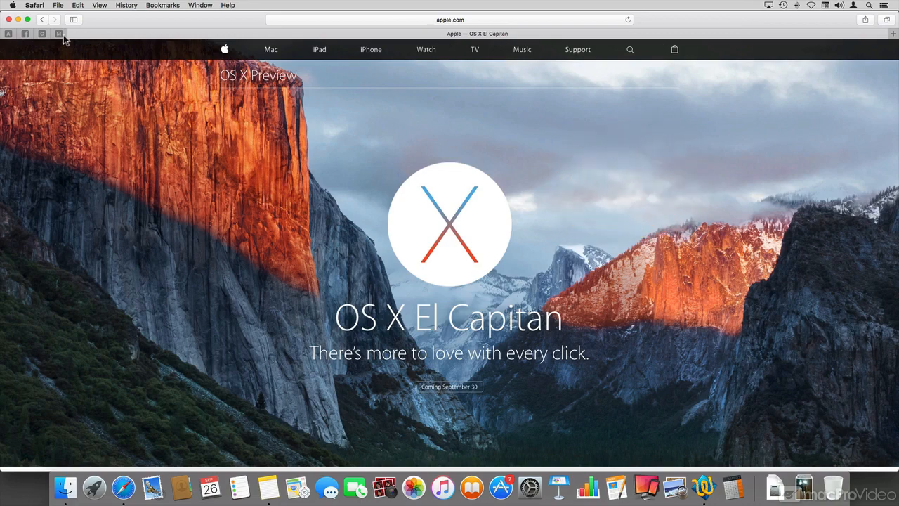
# - Open the pinned macProVideo site in Safari, then hide Safari and Notes to reveal the empty desktop
pyautogui.click(60, 34)
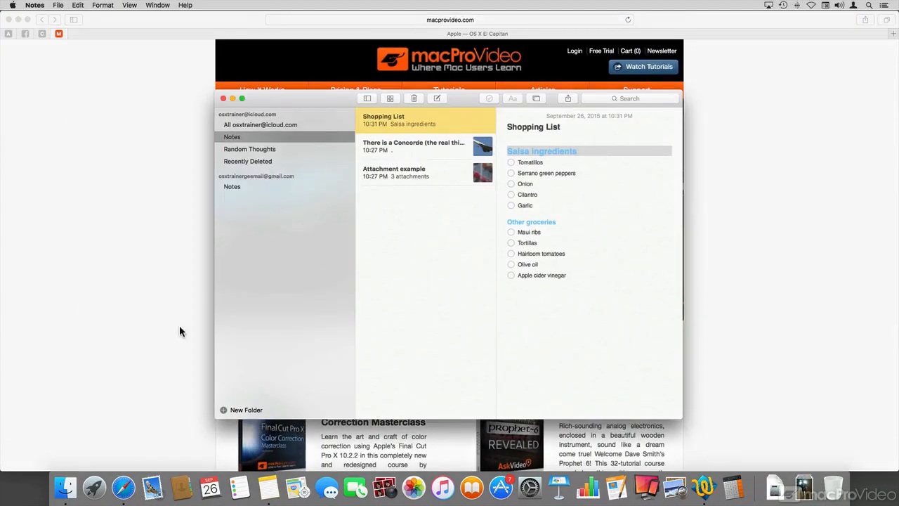
pyautogui.click(223, 98)
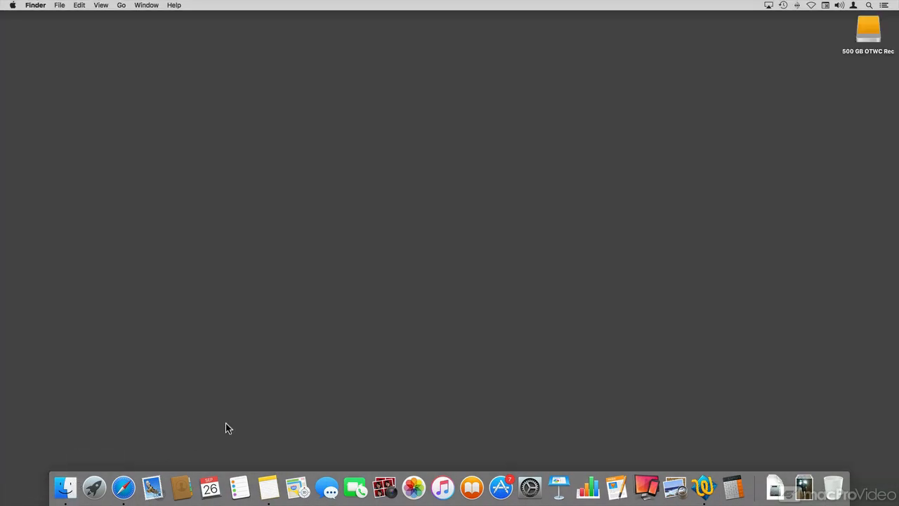
# - Search Spotlight for 'weather in vancouver' to preview Vancouver, CA conditions and forecast
pyautogui.write('weather in')
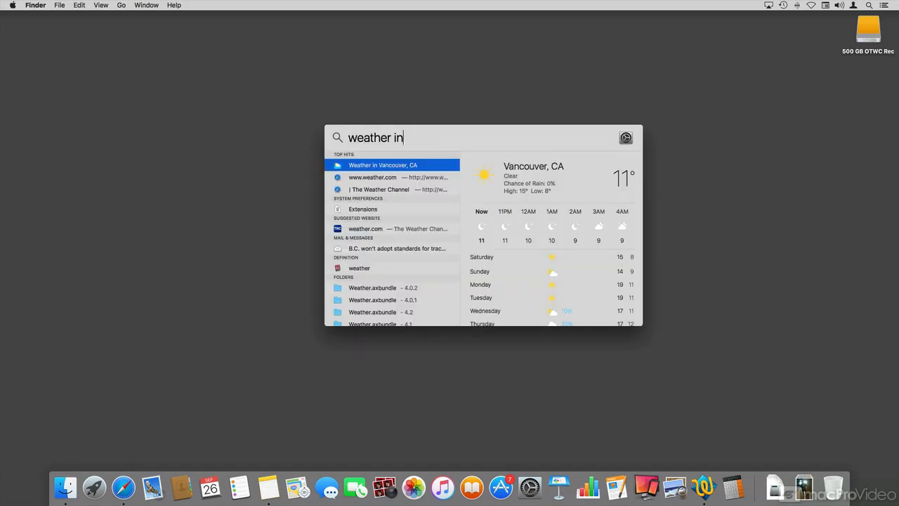
pyautogui.write('vancouver, CA')
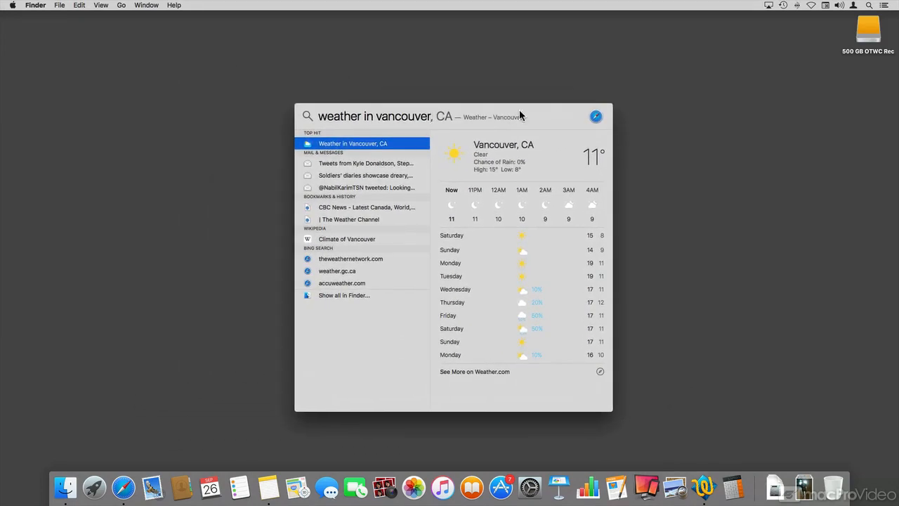
pyautogui.moveTo(151, 486)
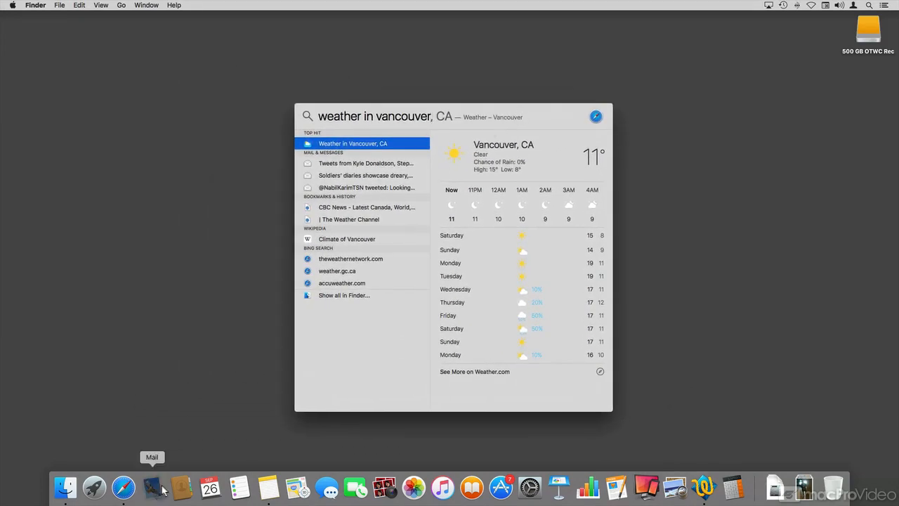
# - Browse the 68-message inbox in Mail, then launch Calendar and Notes from the Dock
pyautogui.click(152, 486)
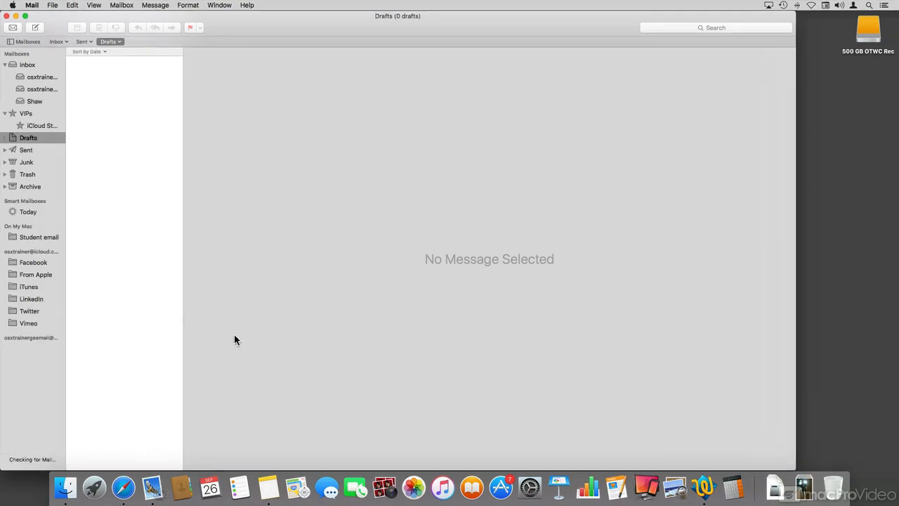
pyautogui.click(26, 64)
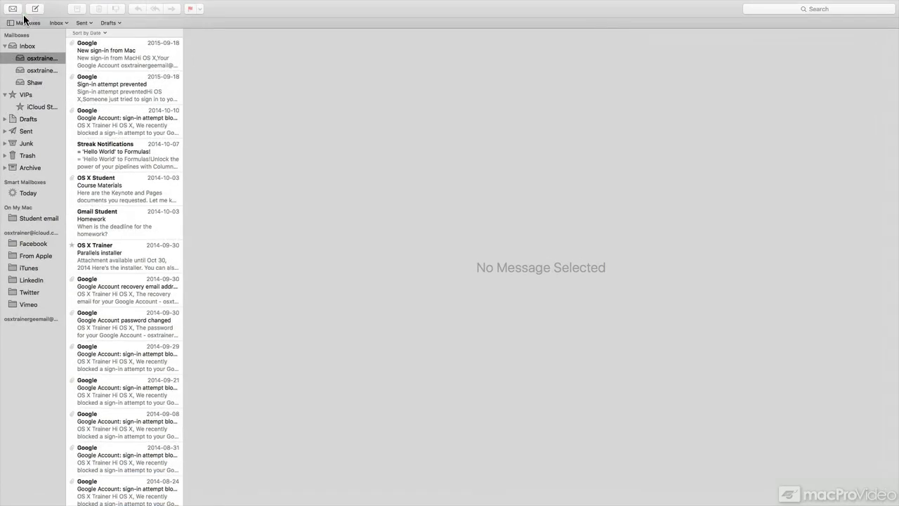
pyautogui.click(126, 87)
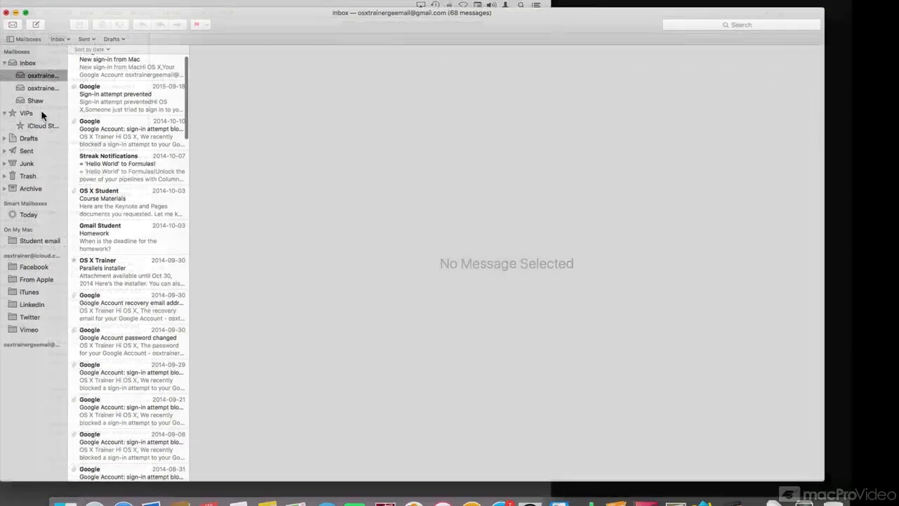
pyautogui.click(209, 486)
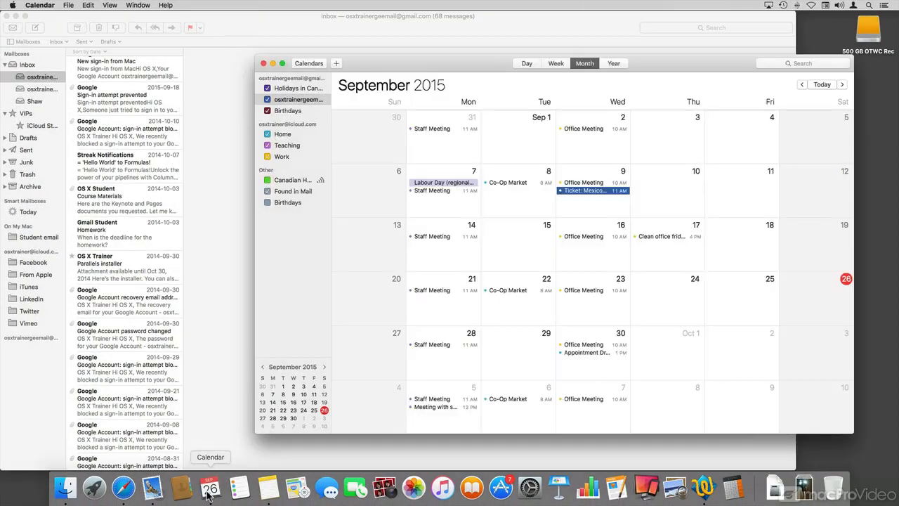
pyautogui.click(269, 486)
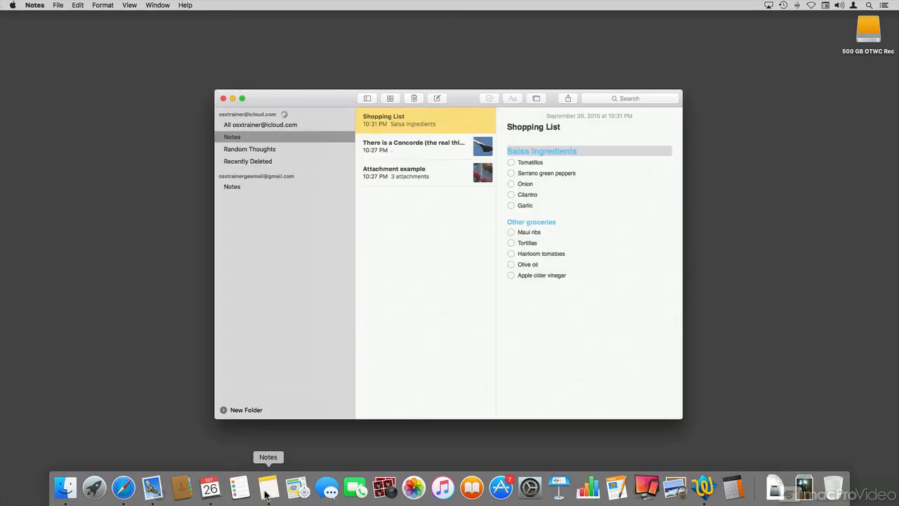
pyautogui.moveTo(359, 415)
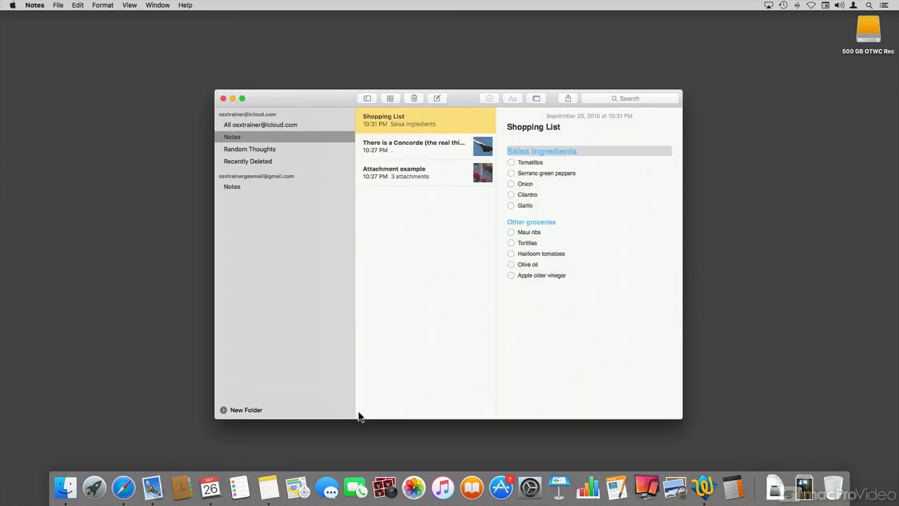
# - Tick off Maui ribs, Tortillas and Hairloom tomatoes, then open the Concorde note
pyautogui.click(512, 232)
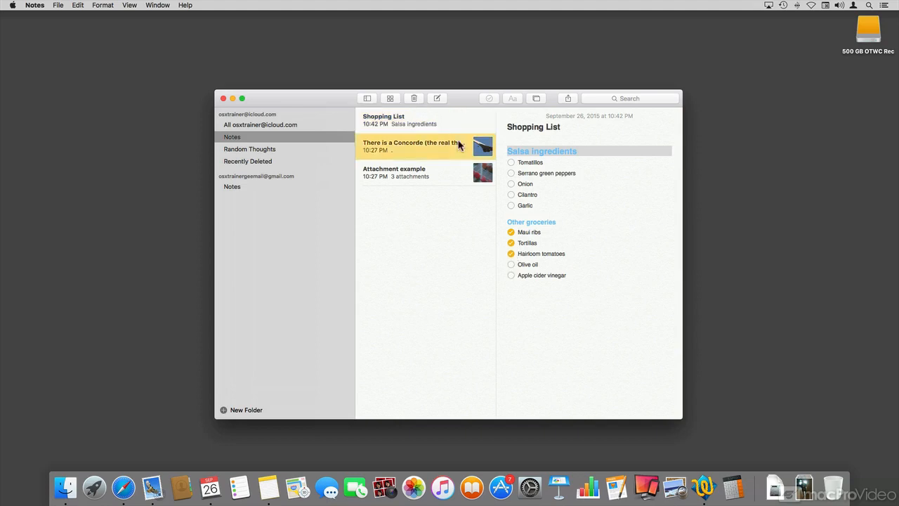
pyautogui.click(413, 146)
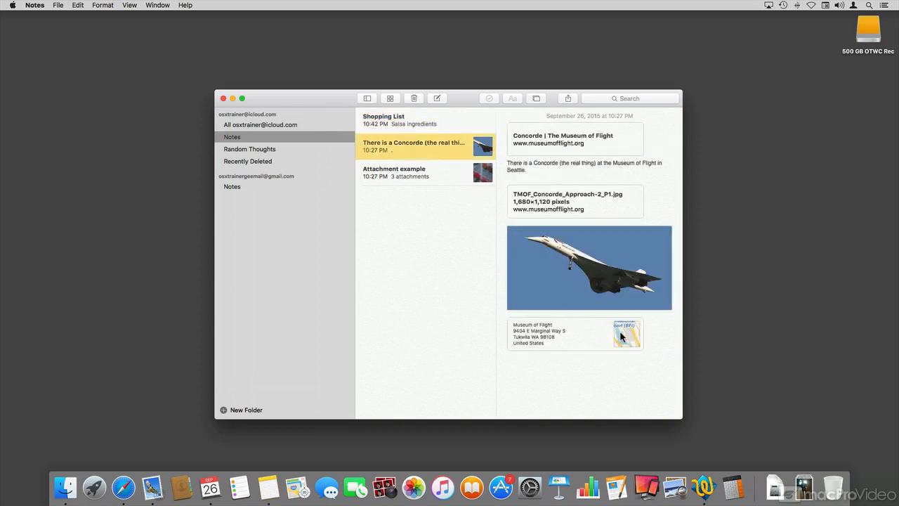